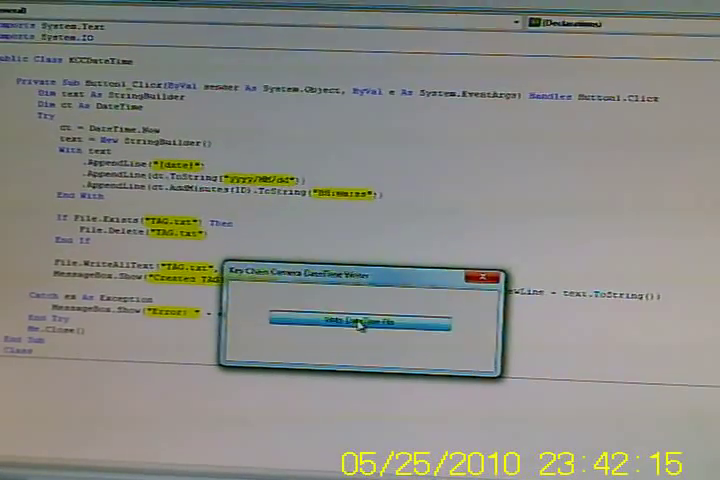
Step: Run the DateTime Writer button to write TAG.txt and show the date-time confirmation
left_click(360, 320)
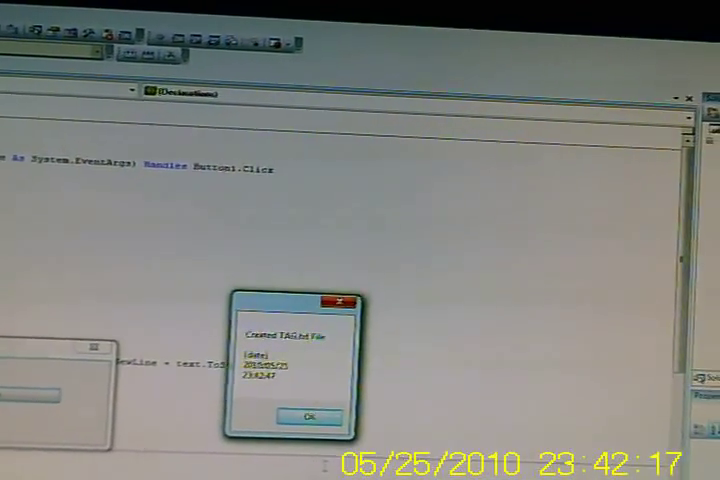